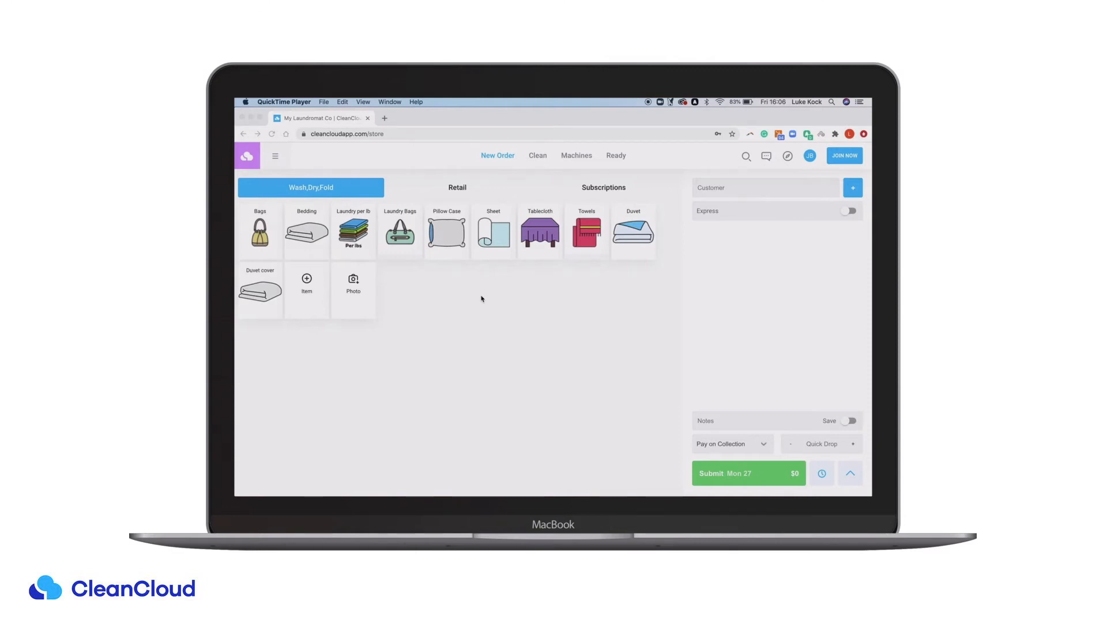
Go through the menu to Admin settings and show the Washers and Dryers page
{"action": "left_click", "coordinate": [276, 155]}
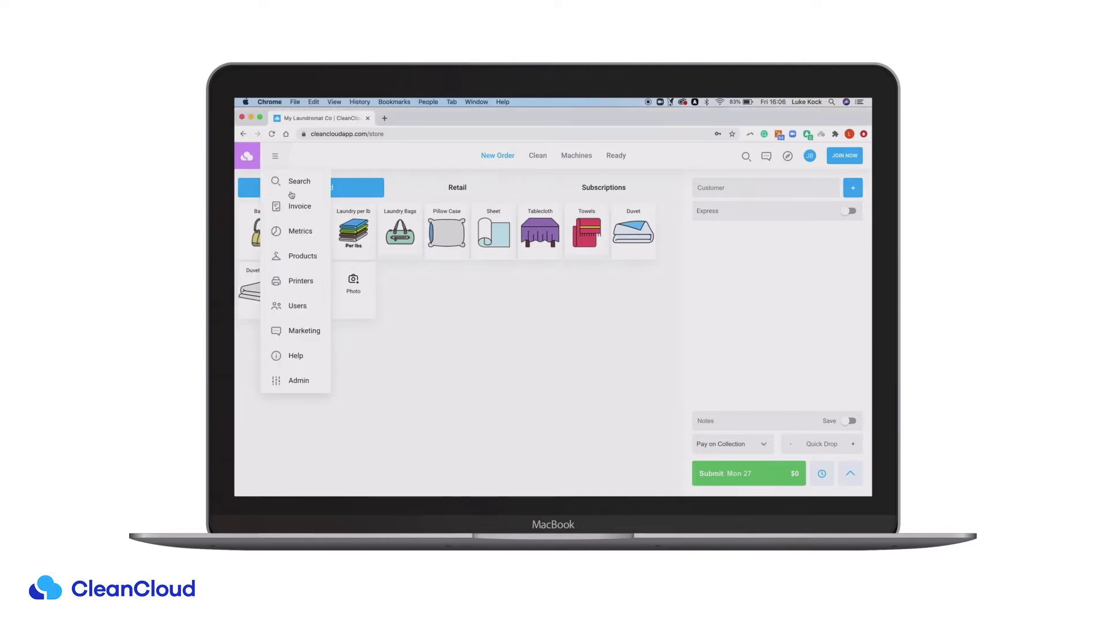
{"action": "left_click", "coordinate": [298, 380]}
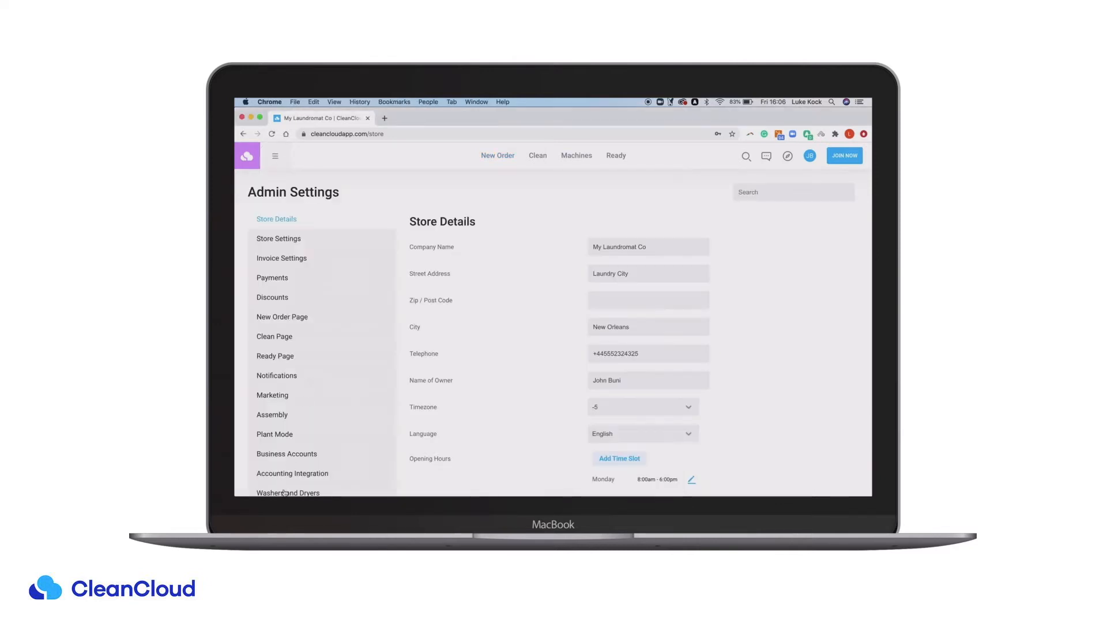
{"action": "left_click", "coordinate": [287, 492]}
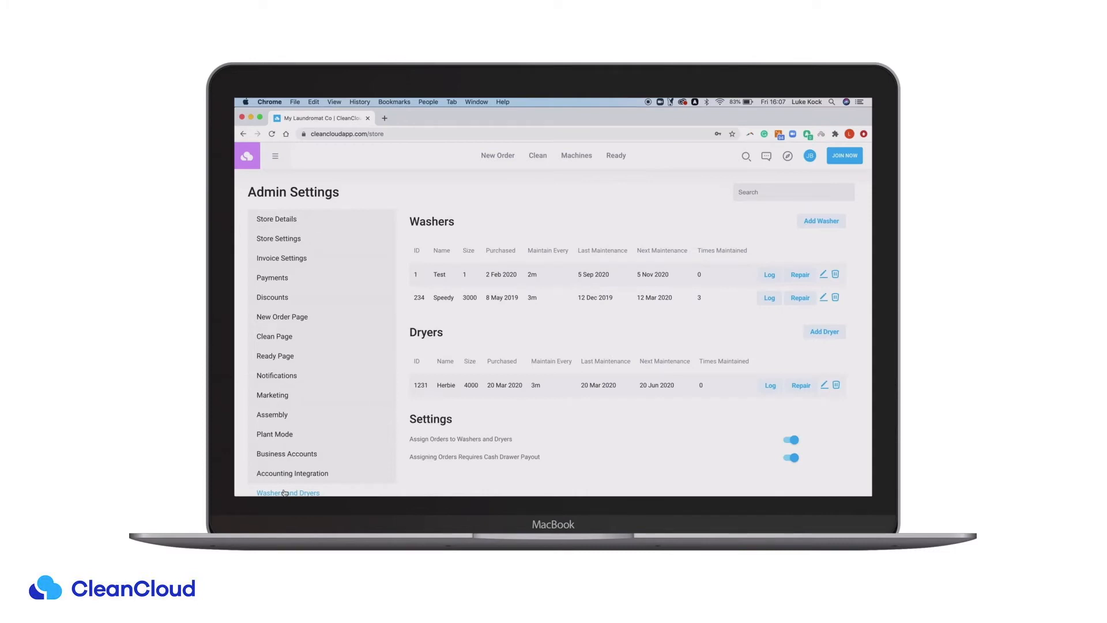
{"action": "mouse_move", "coordinate": [810, 239]}
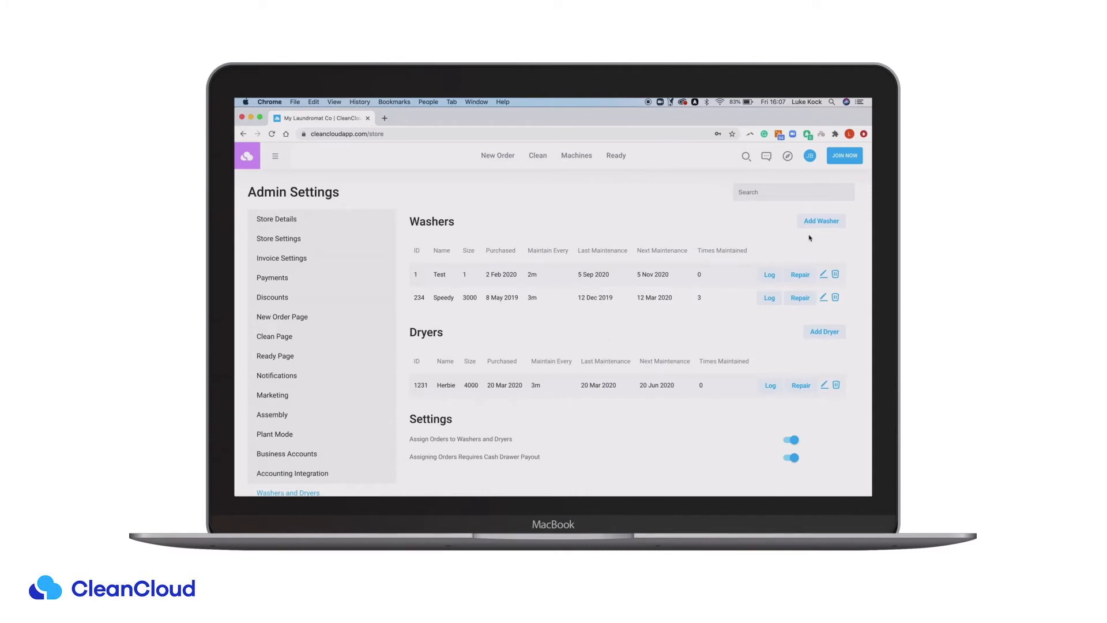
{"action": "left_click", "coordinate": [820, 221]}
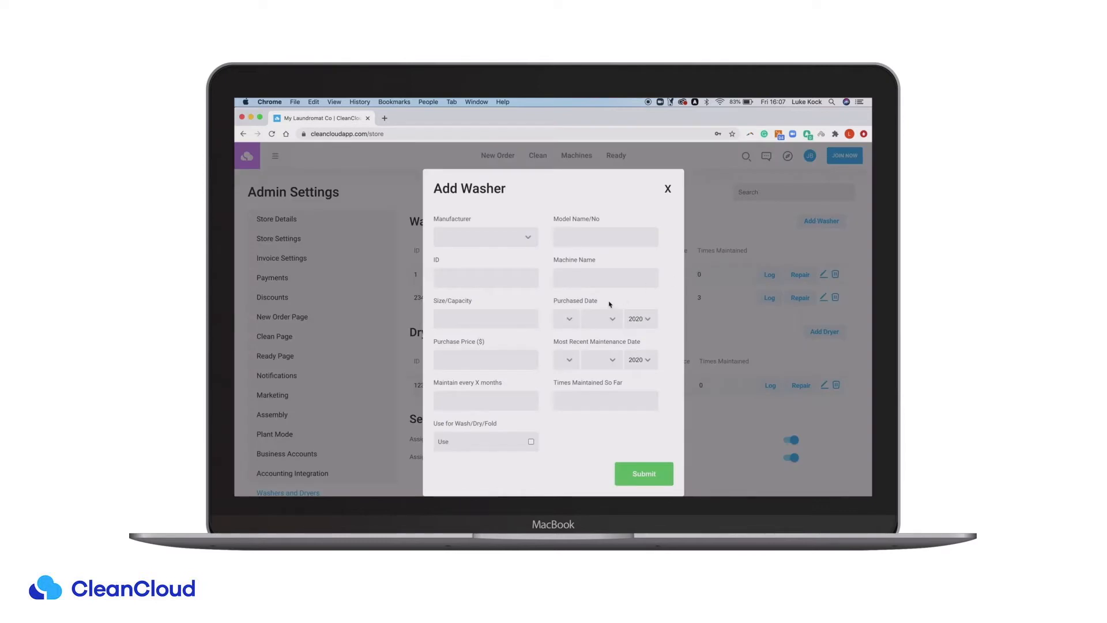
{"action": "mouse_move", "coordinate": [576, 318]}
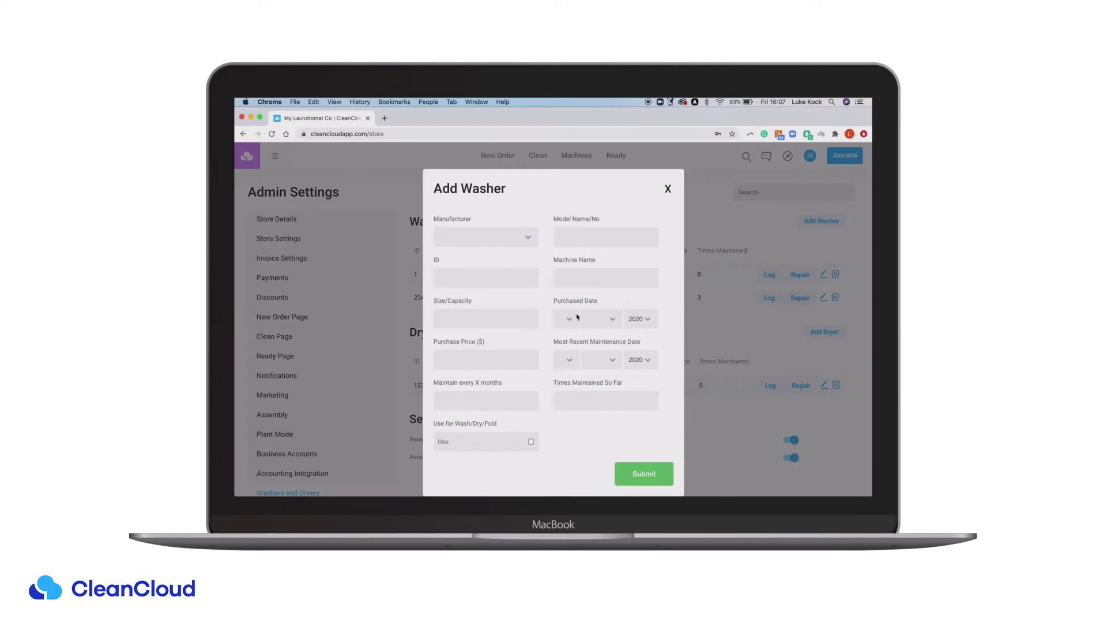
{"action": "scroll", "scroll_direction": "down", "scroll_amount": 3}
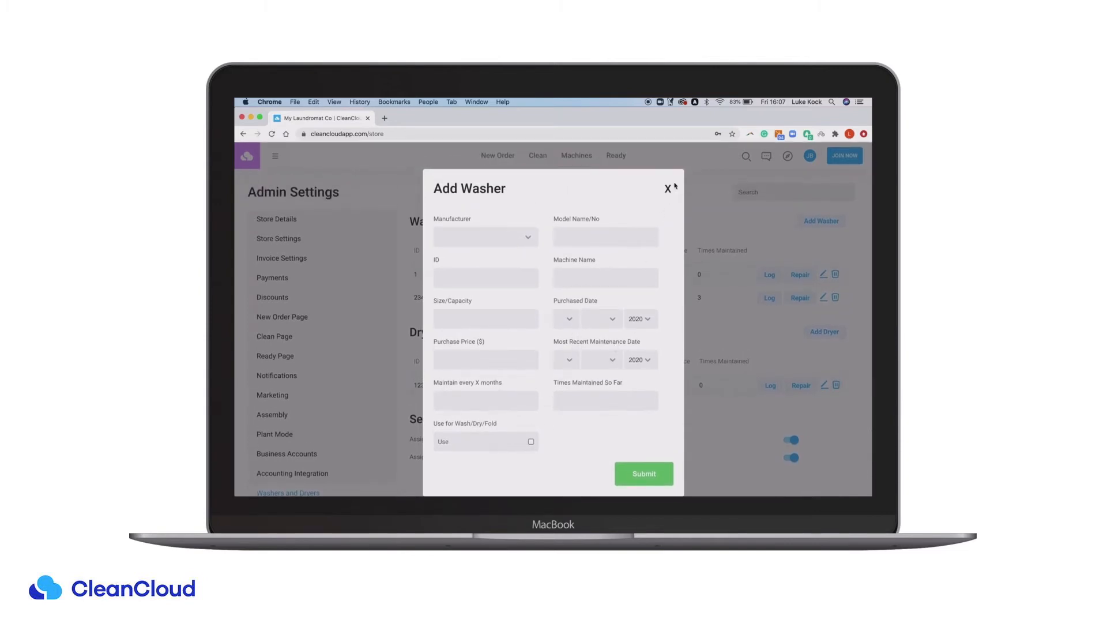
{"action": "mouse_move", "coordinate": [664, 188]}
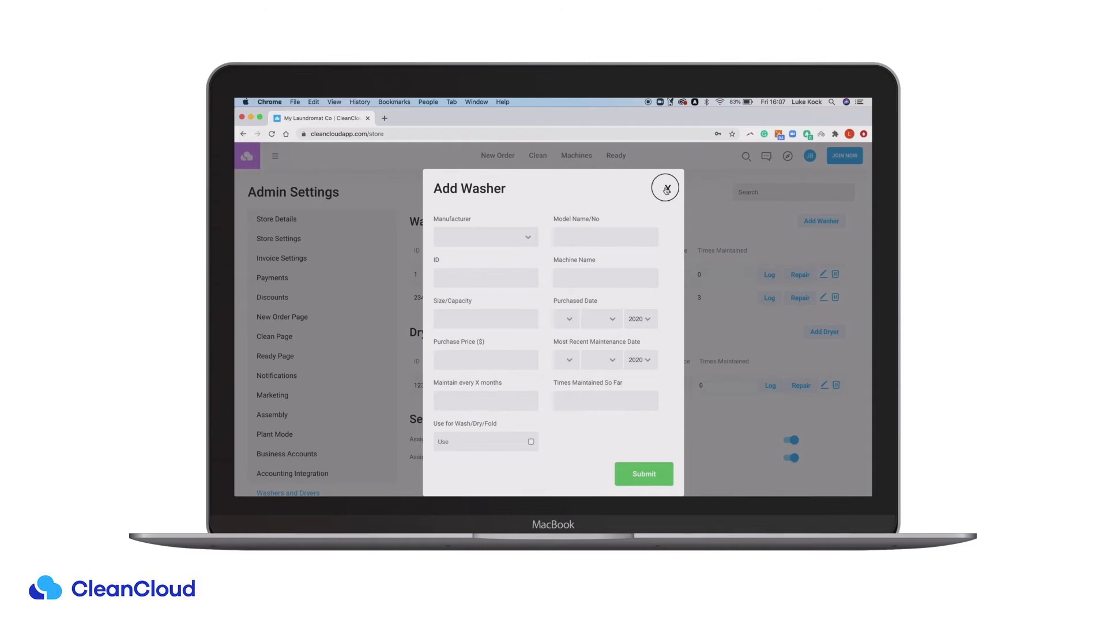
{"action": "left_click", "coordinate": [664, 186]}
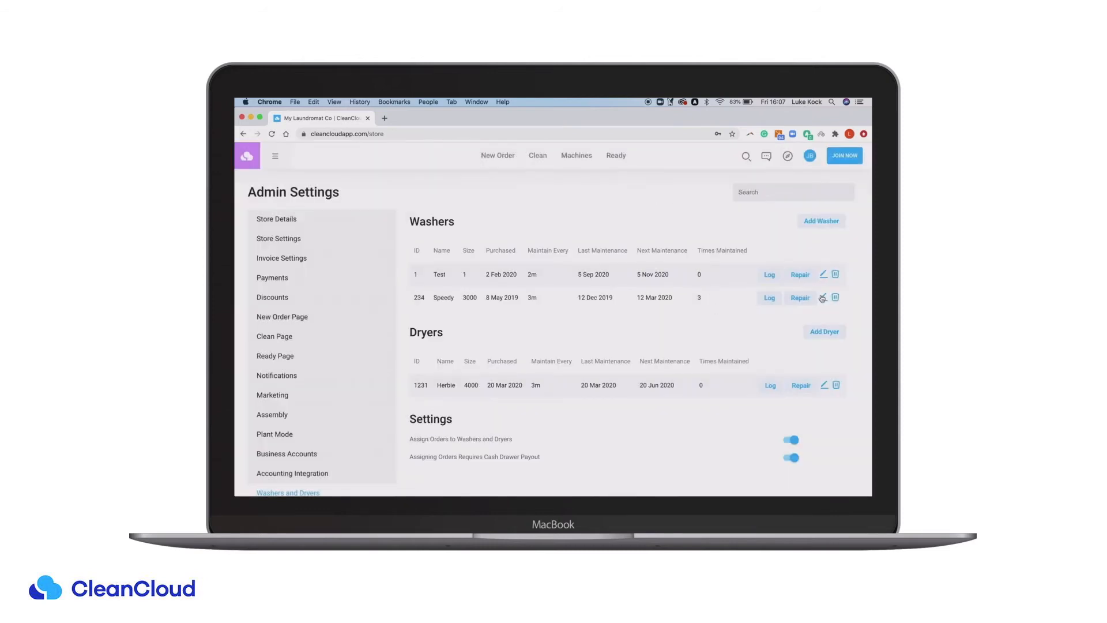
{"action": "left_click", "coordinate": [824, 297]}
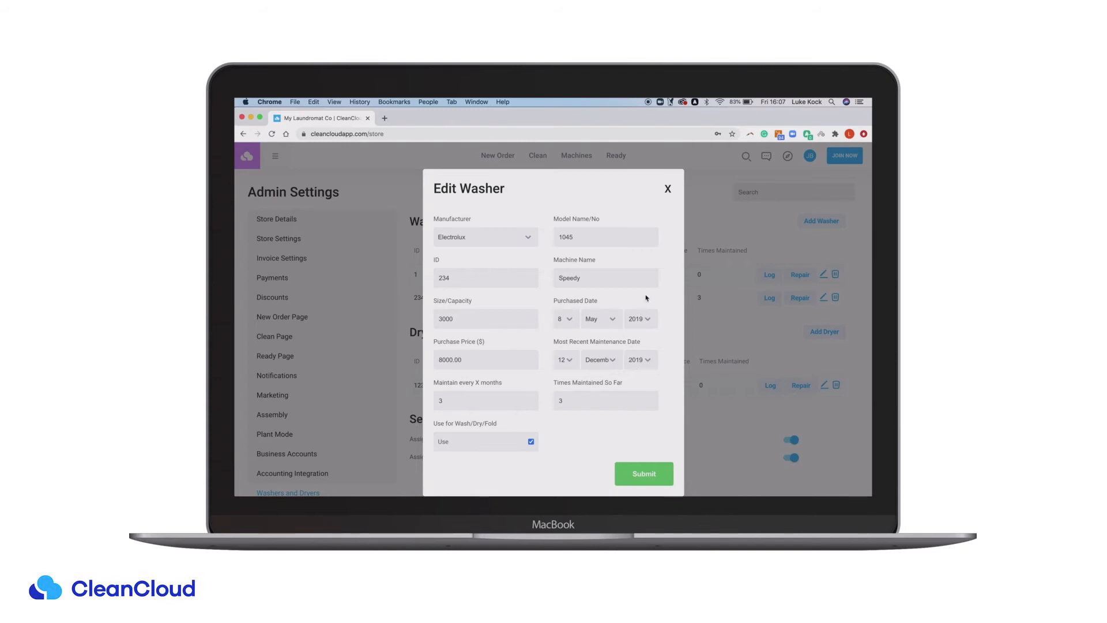
{"action": "mouse_move", "coordinate": [615, 311]}
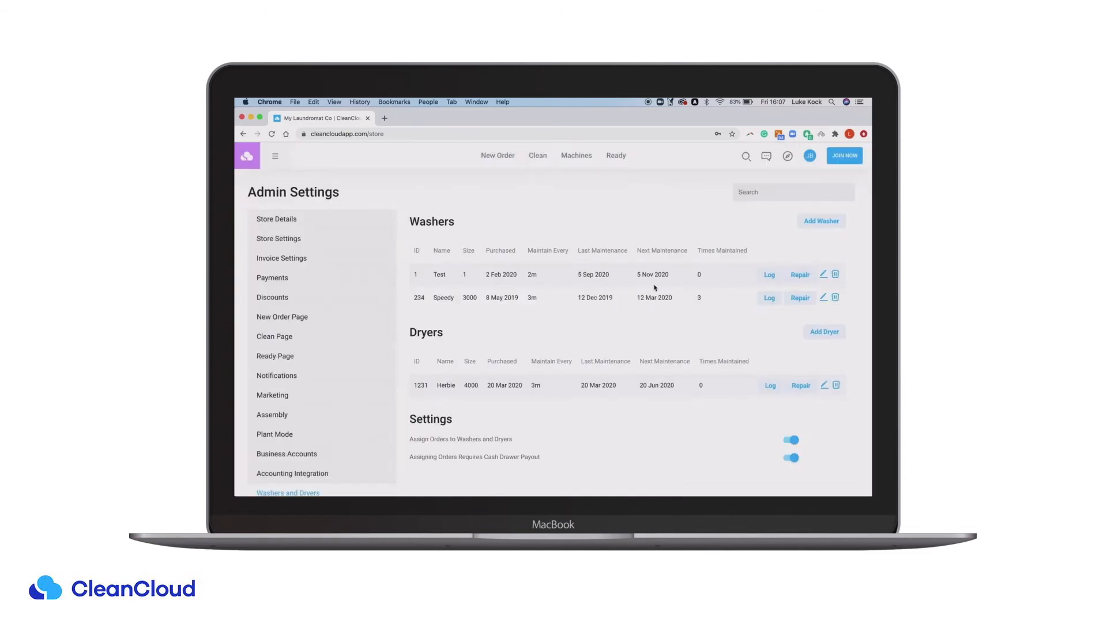
On the Machines page, start sending washer Speedy's load to a dryer
{"action": "left_click", "coordinate": [575, 155]}
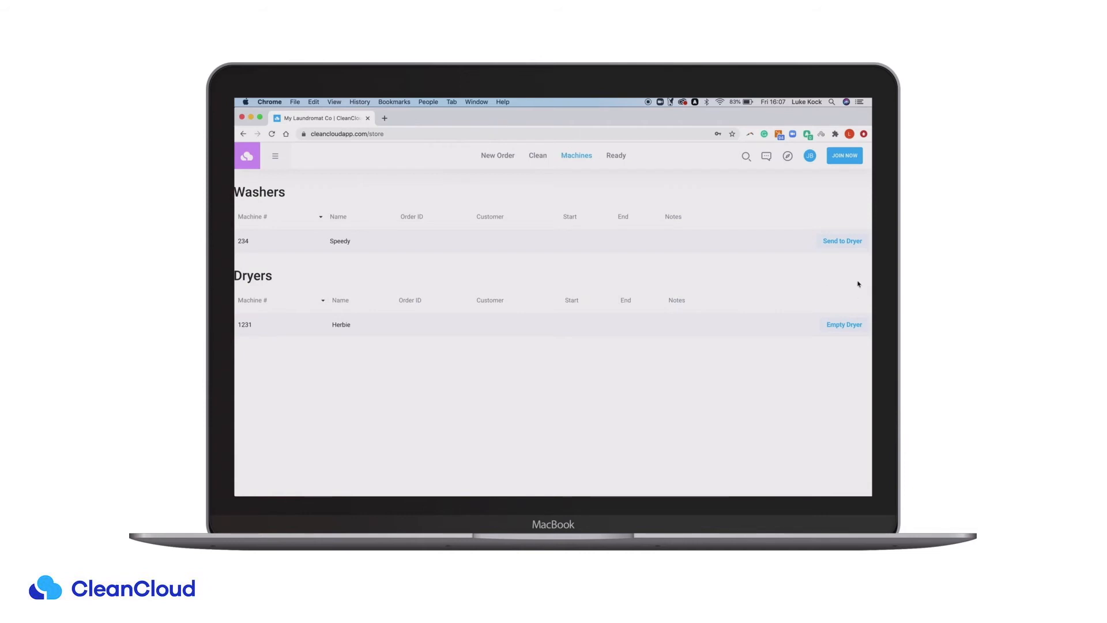
{"action": "left_click", "coordinate": [842, 241]}
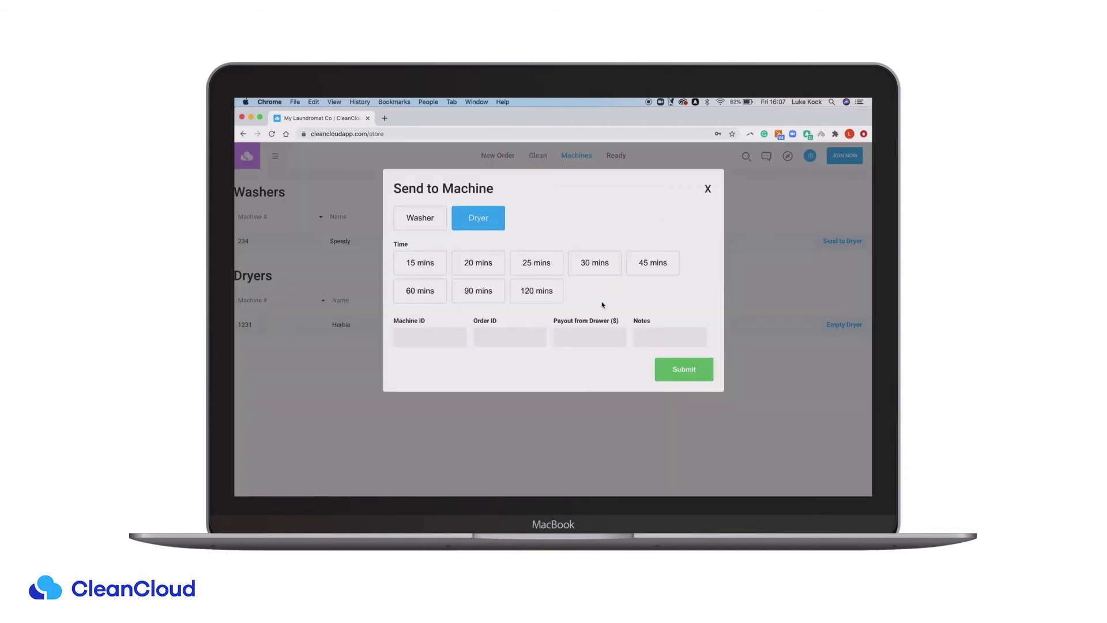
{"action": "left_click", "coordinate": [588, 336]}
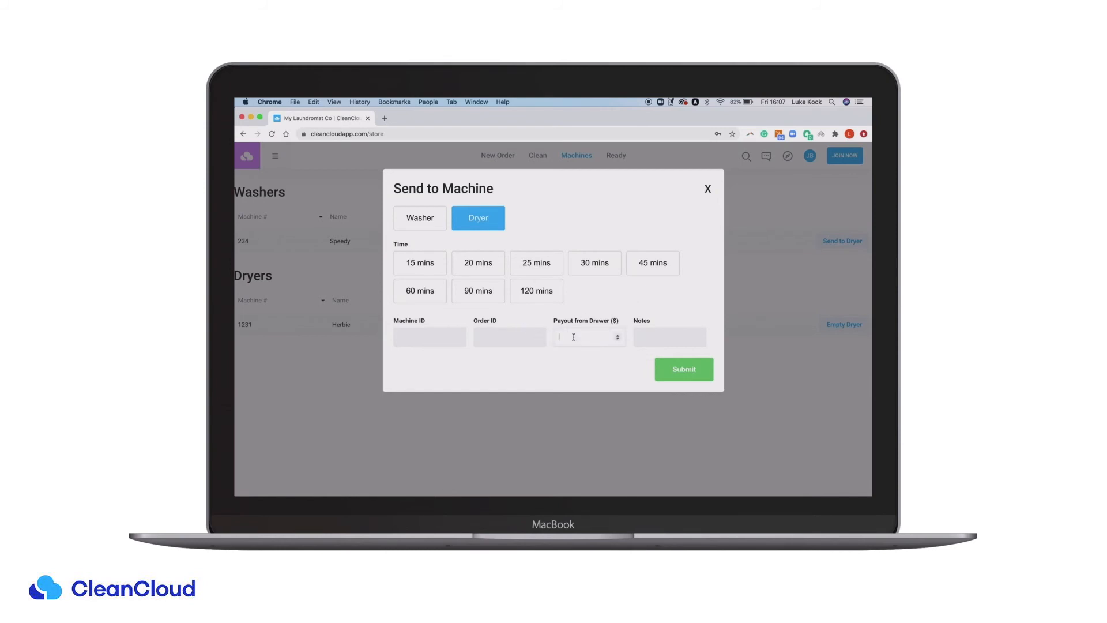
{"action": "mouse_move", "coordinate": [613, 311]}
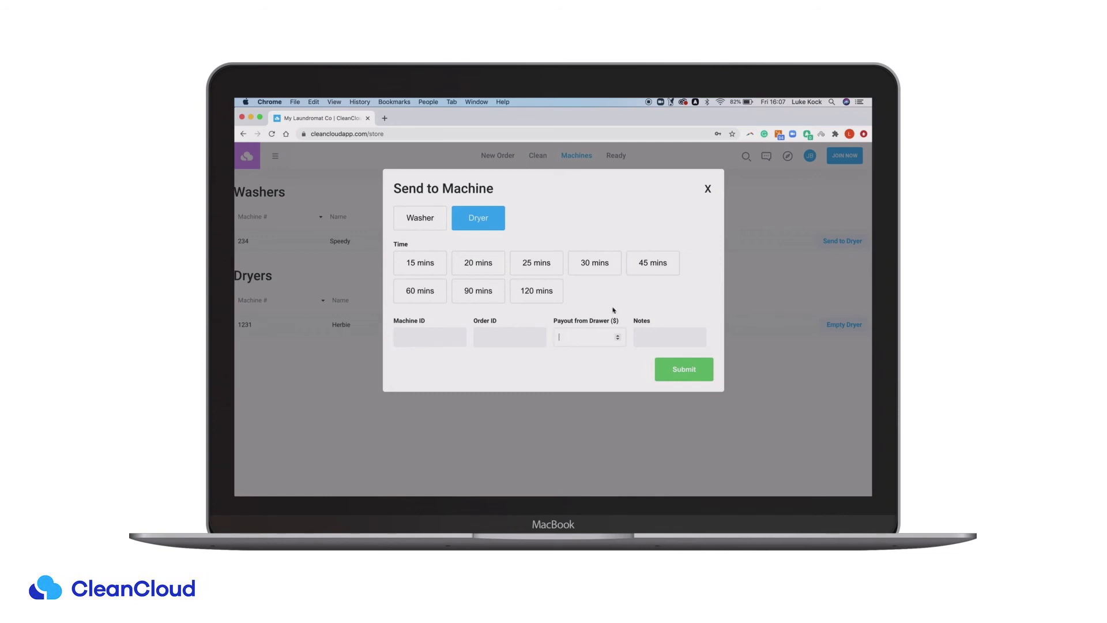